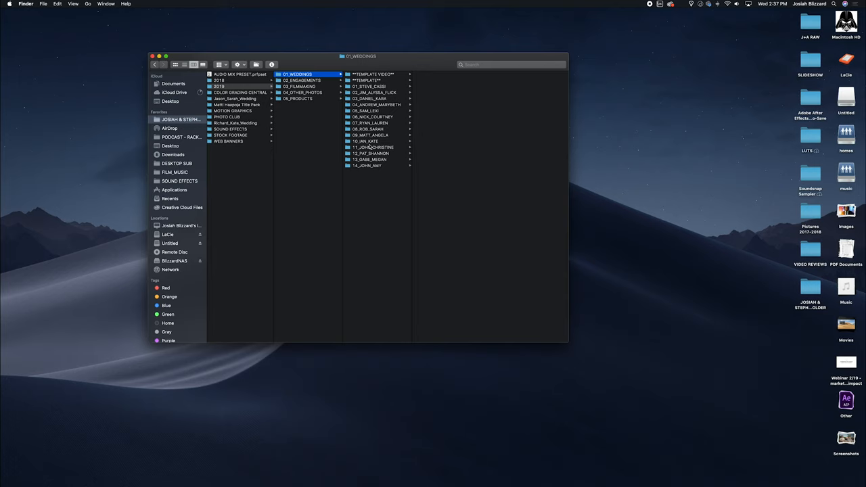
mouse_move(406, 203)
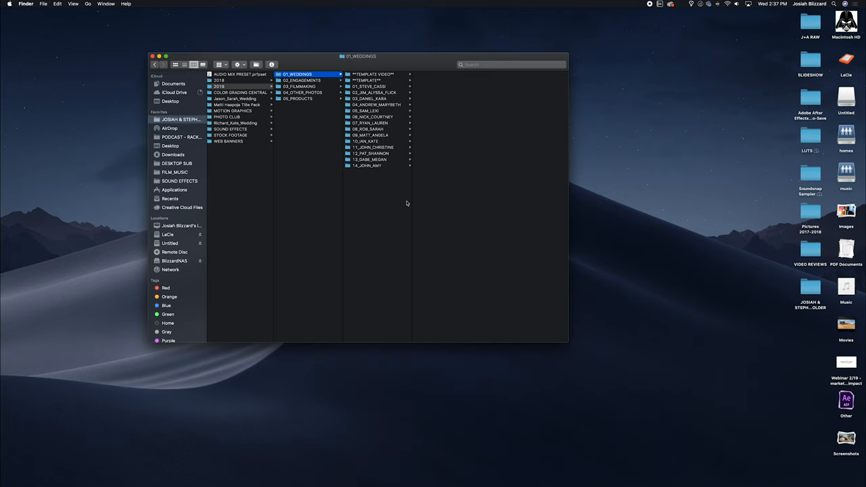
Step: Create the 15_KEVIN_JENNA folder in 01_WEDDINGS, holding EDITED and TAGGED subfolders
left_click(810, 24)
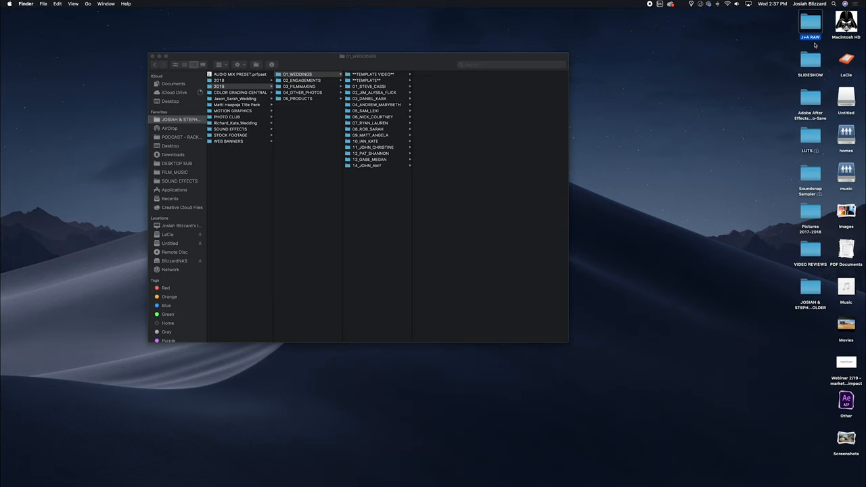
left_click(298, 74)
type("15_KEVIN_JENNA")
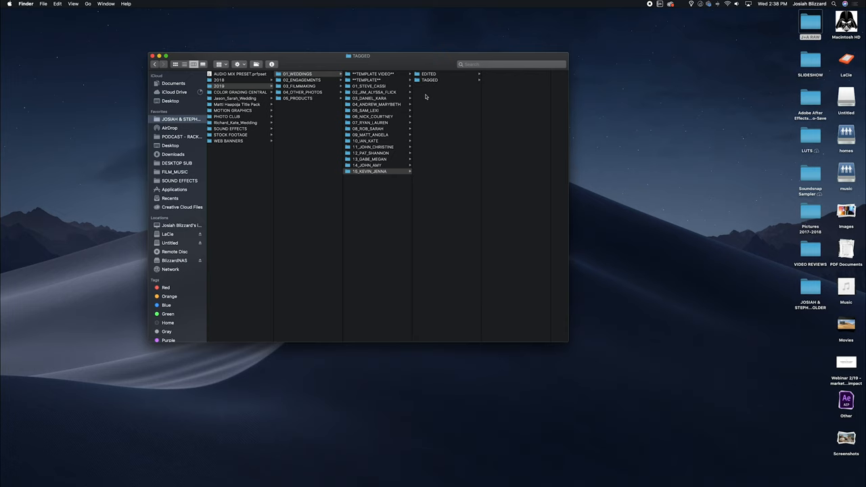
Step: Add an UNEDITED subfolder inside 15_KEVIN_JENNA via File > New Folder
left_click(370, 170)
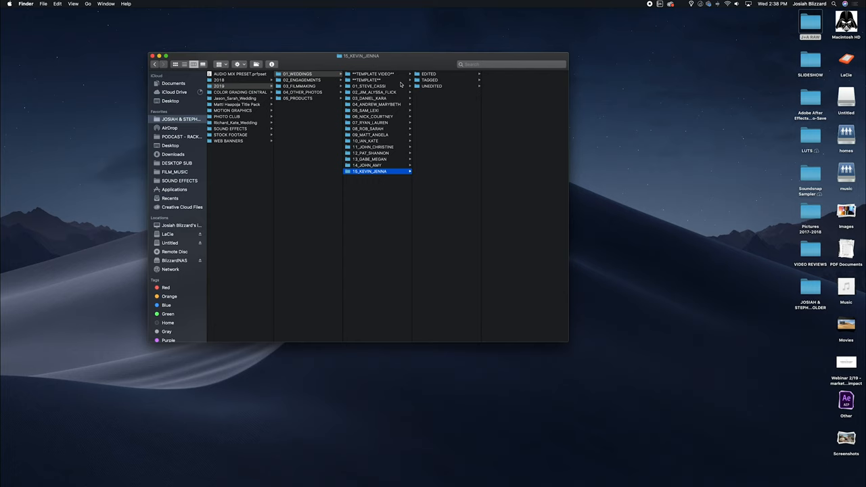
left_click(369, 80)
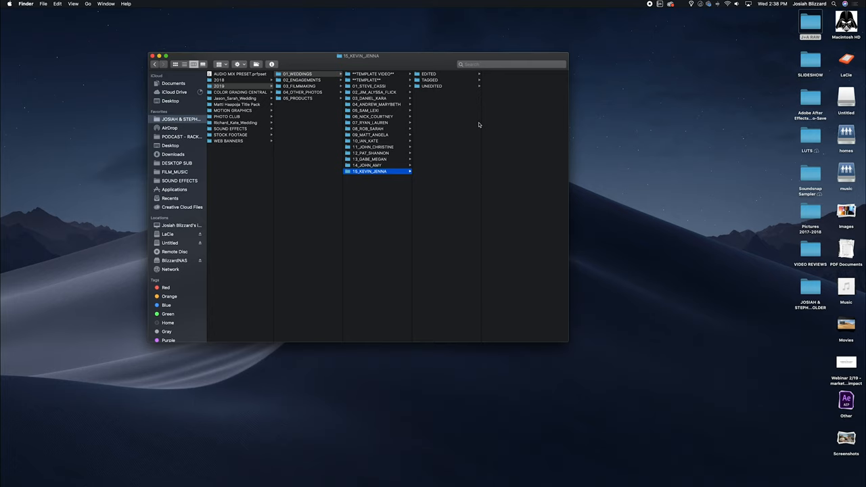
left_click(433, 86)
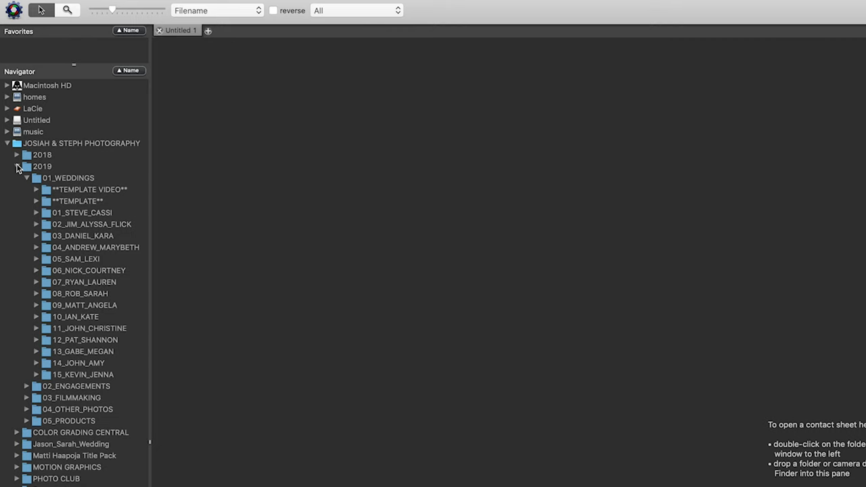
Step: Expand 2019 and 15_KEVIN_JENNA in the Navigator and select the J+A RAW folder
left_click(85, 374)
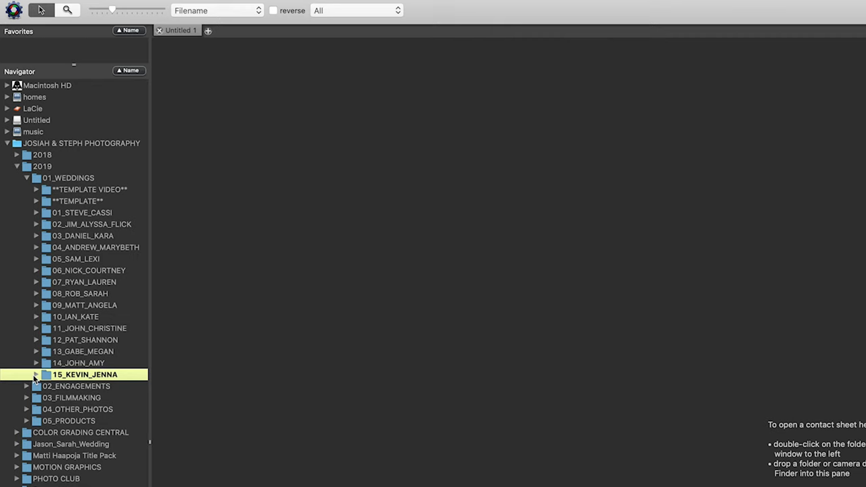
left_click(37, 374)
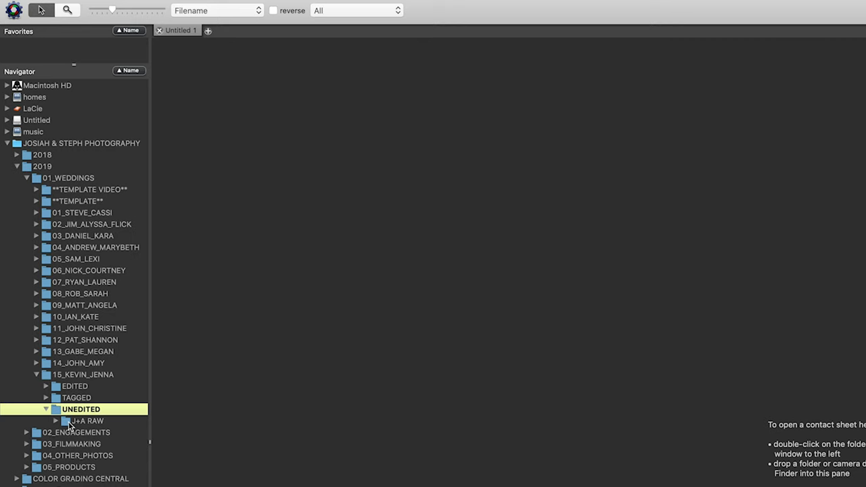
left_click(88, 420)
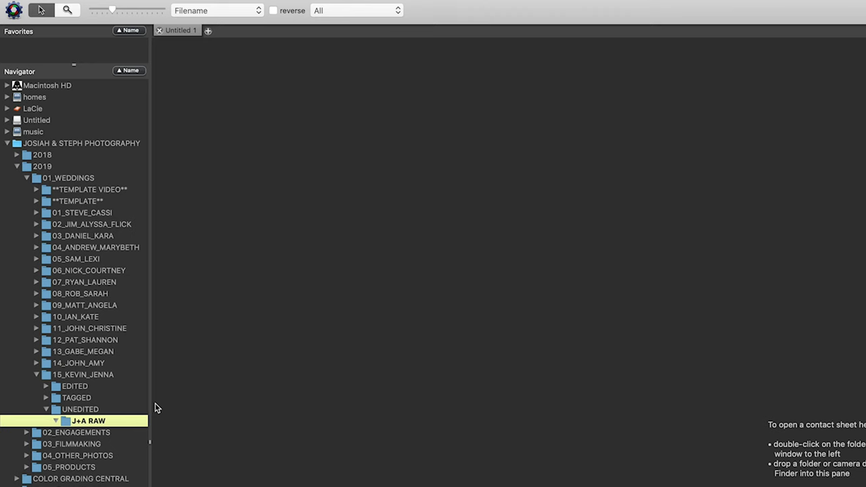
Step: Open J+A RAW as a contact sheet and scroll through the thumbnails
double_click(89, 420)
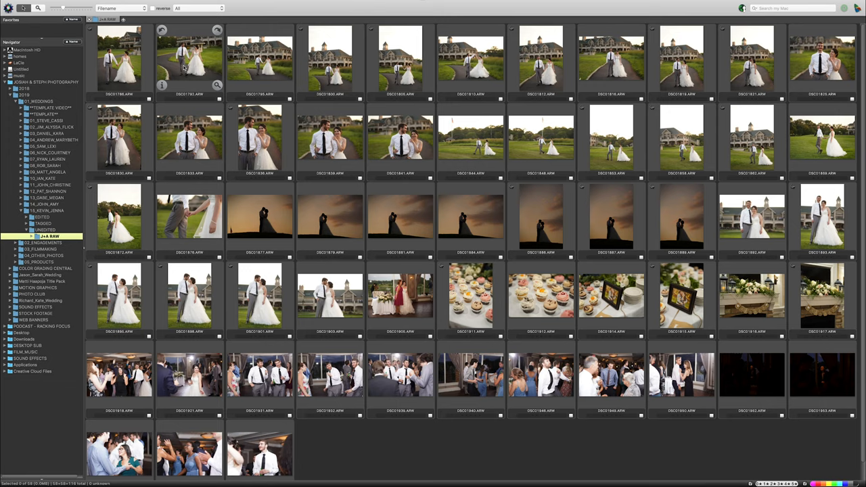
scroll("down", 3)
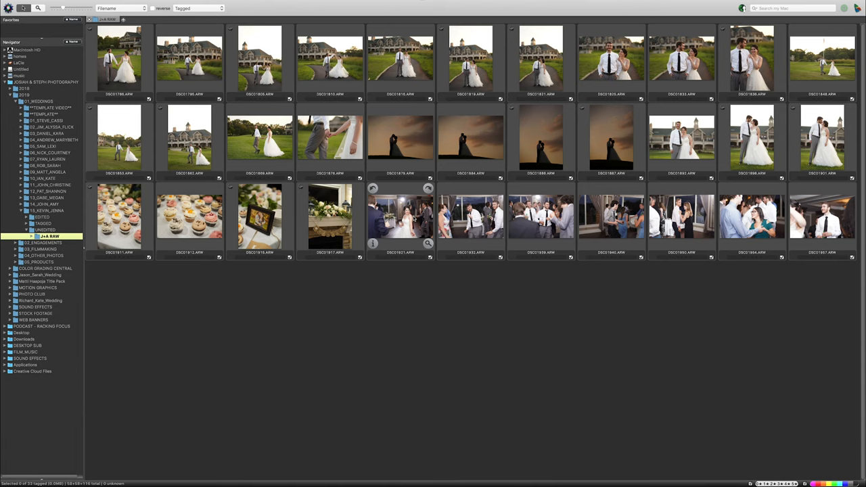
Step: Select all tagged photos in J+A RAW and move them into TAGGED
key("cmd+a")
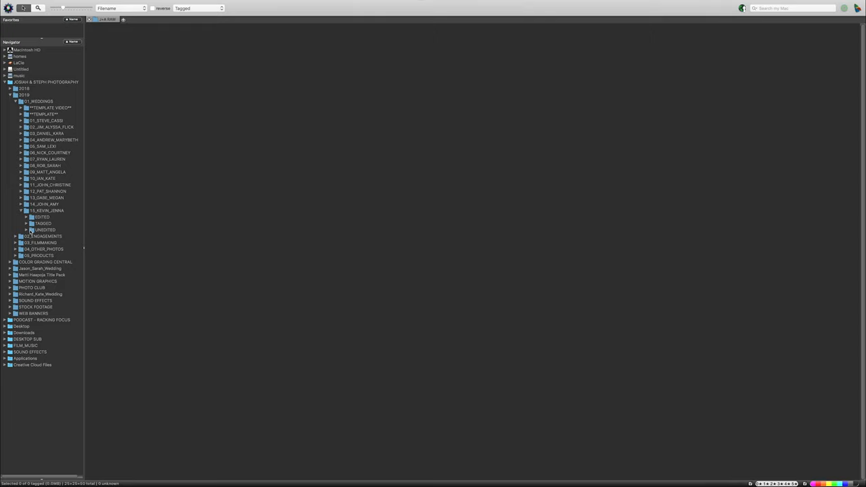
Step: Check the 33 photos in TAGGED, then quit Photo Mechanic and confirm
left_click(43, 223)
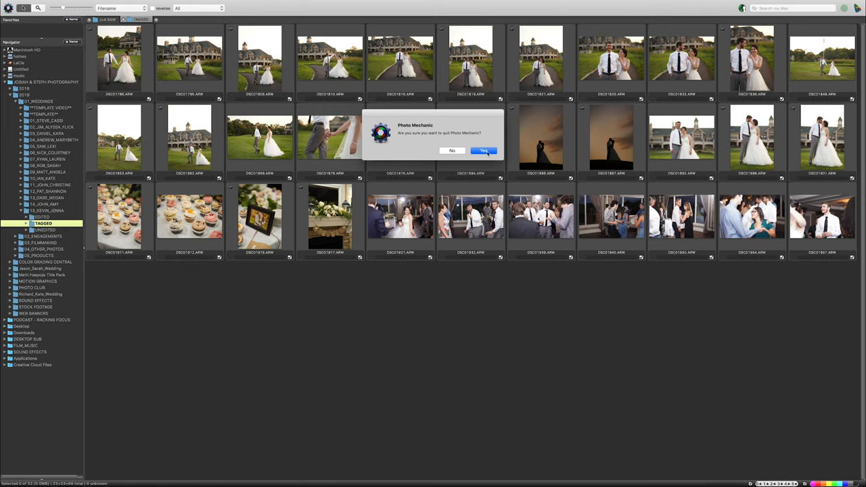
left_click(483, 150)
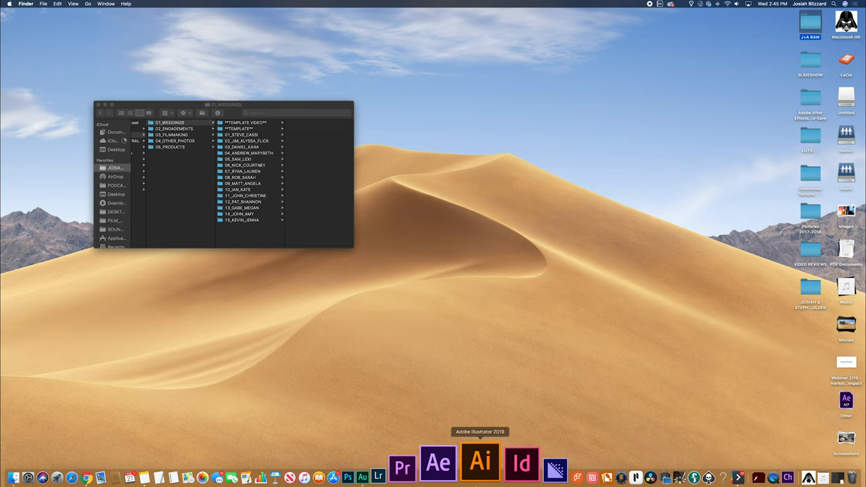
left_click(377, 477)
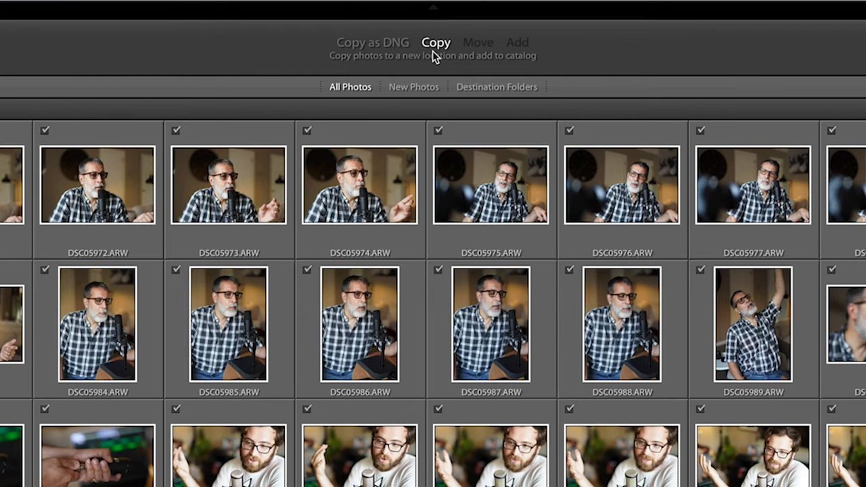
mouse_move(439, 17)
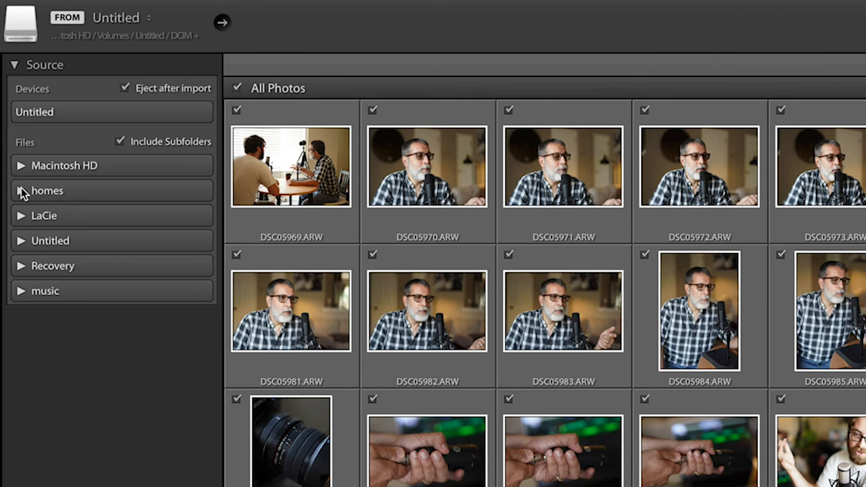
Step: Select the Kevin & Jenna TAGGED folder for import and set keywords and develop settings
left_click(20, 190)
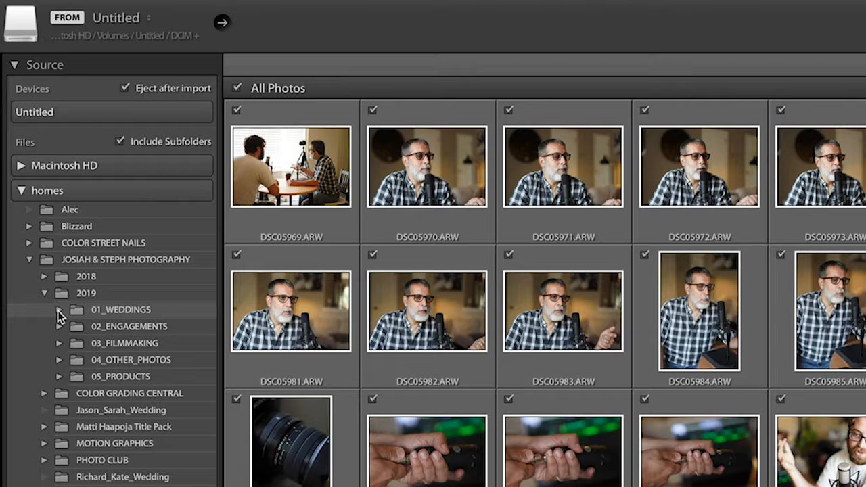
left_click(59, 309)
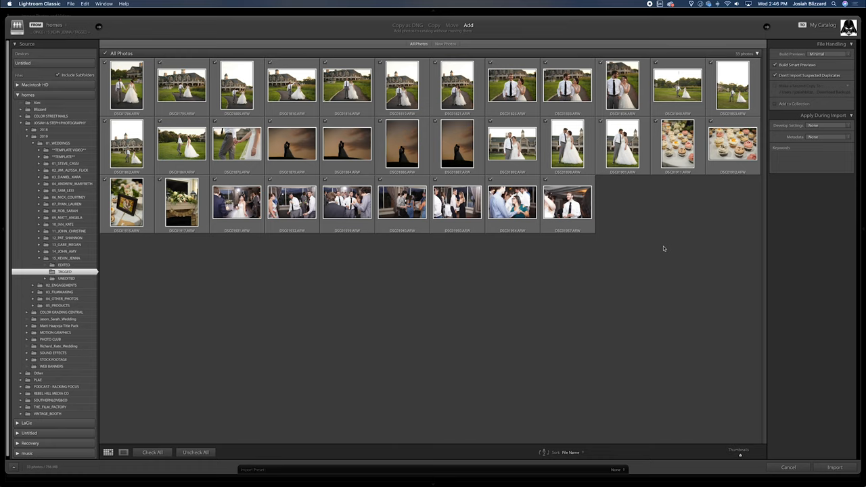
left_click(810, 160)
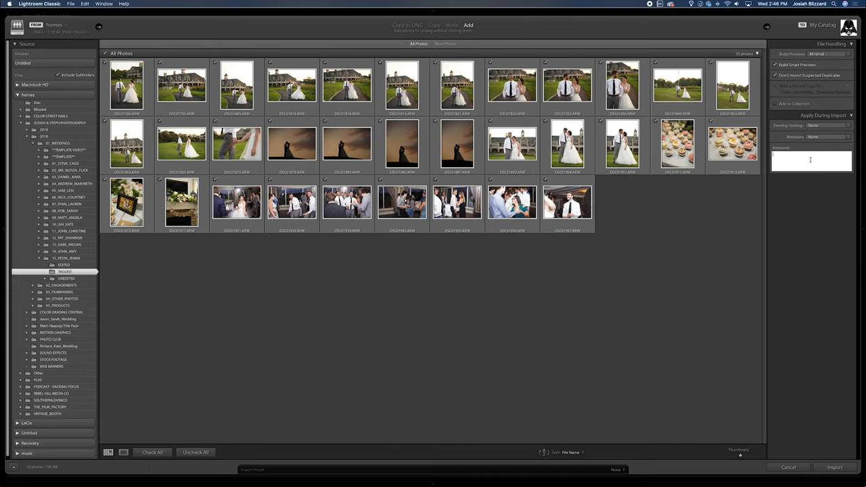
left_click(812, 125)
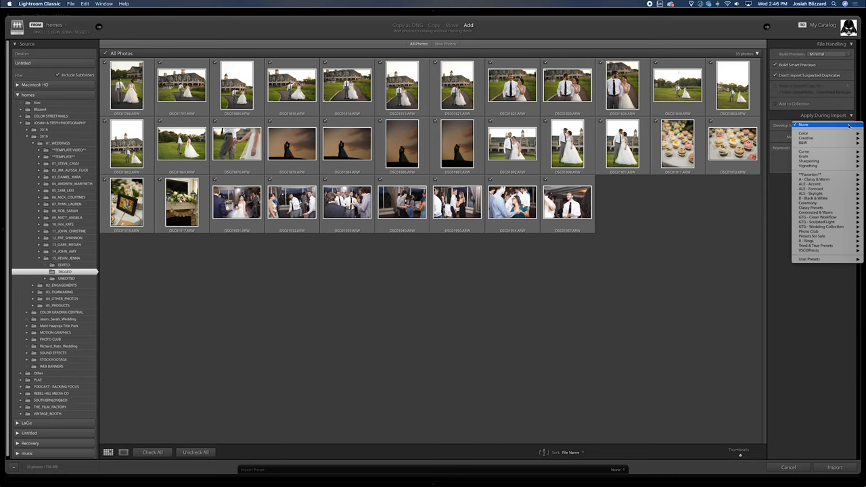
left_click(834, 466)
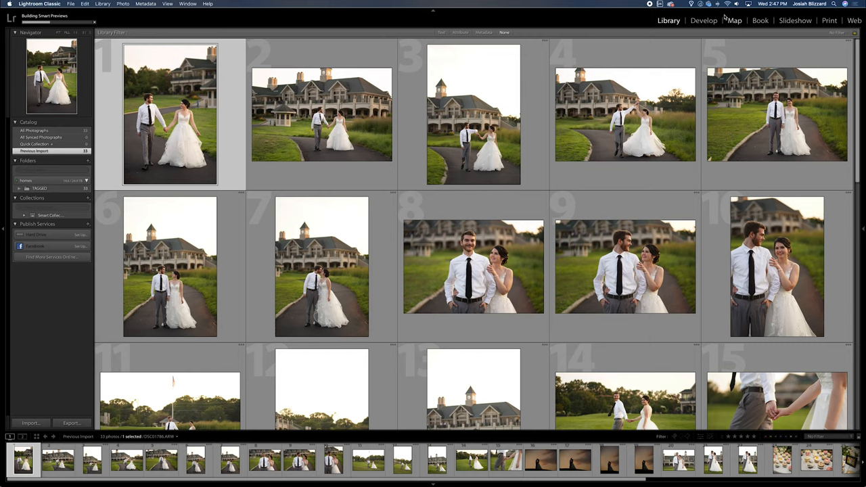
Step: Import the 33 photos and open the first couple portrait in Develop
left_click(703, 21)
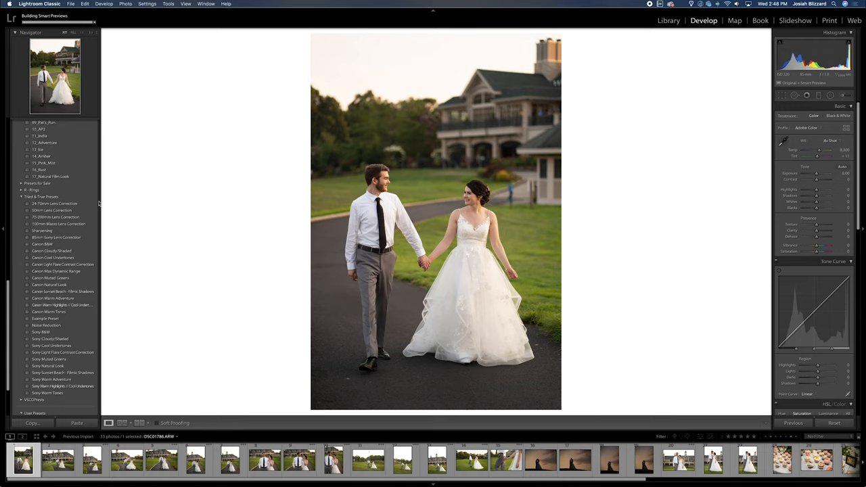
Step: Raise shadows, lower highlights, lift the tone curve, sync edits, and return to Library
left_click(63, 373)
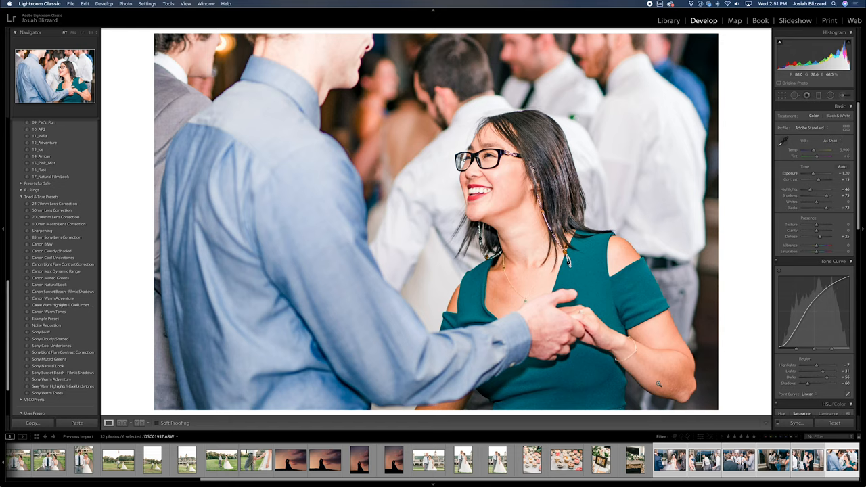
left_click(667, 21)
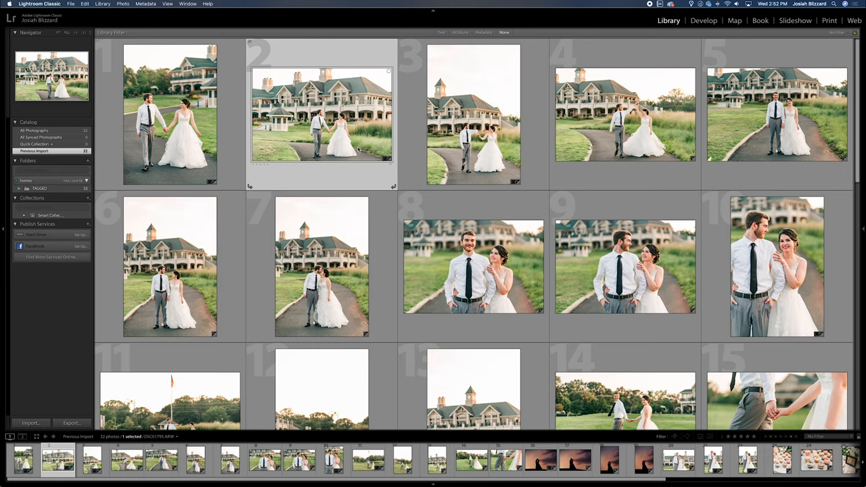
Step: Export all 32 photos with custom file name text 'Kevin + Jenna'
right_click(321, 111)
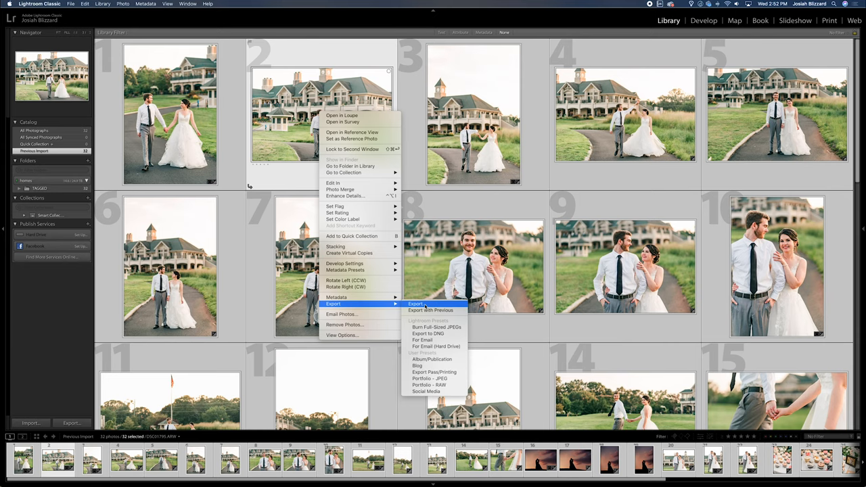
left_click(416, 303)
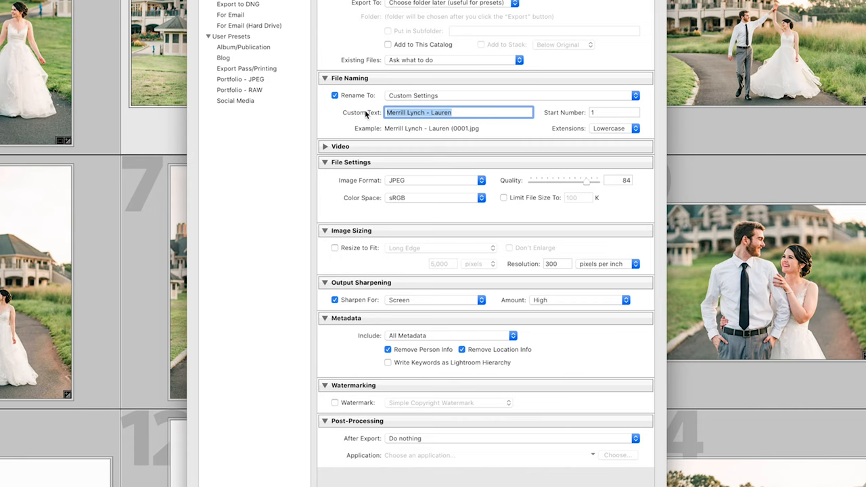
type("Kevin + Jenna")
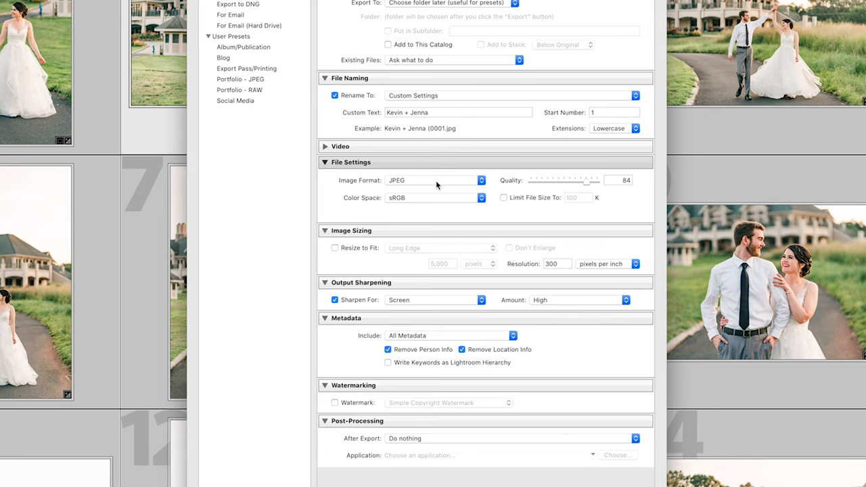
mouse_move(634, 187)
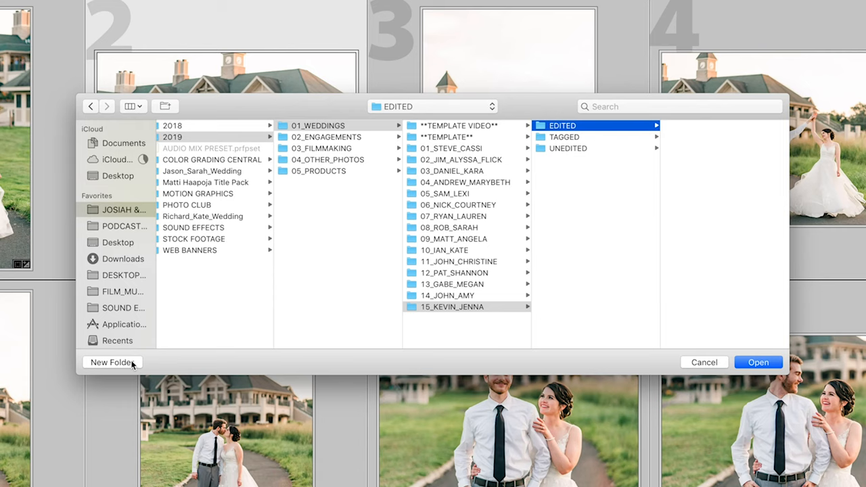
Step: Create a new folder inside Kevin & Jenna EDITED and export the 32 photos into FAVORITES
left_click(111, 362)
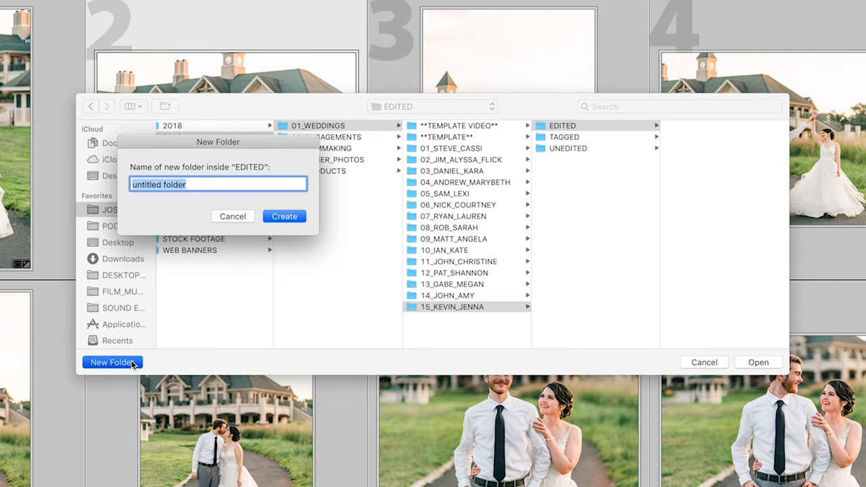
type("BLOG")
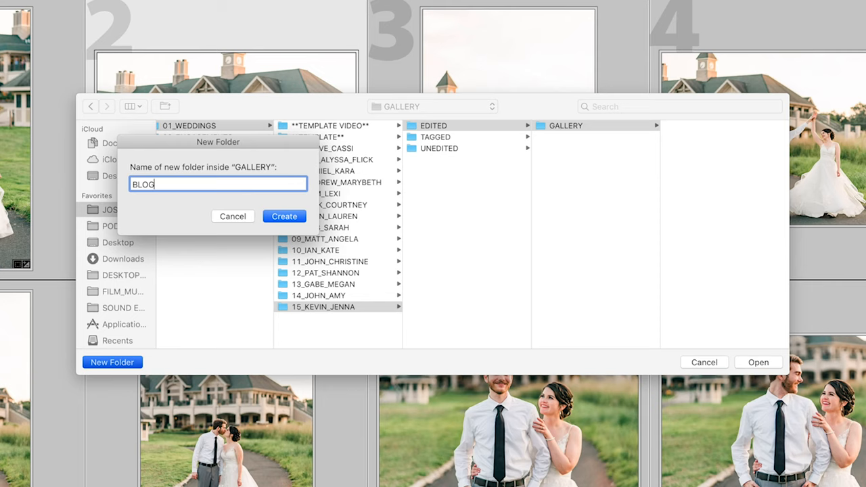
left_click(232, 216)
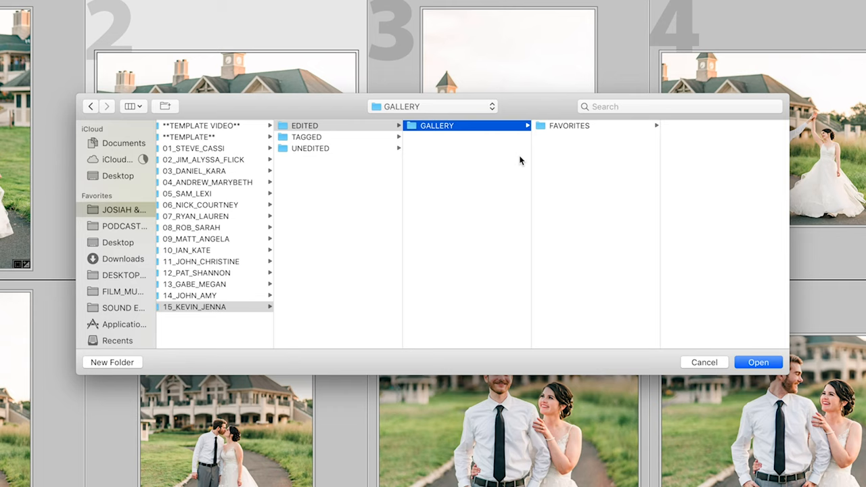
left_click(568, 125)
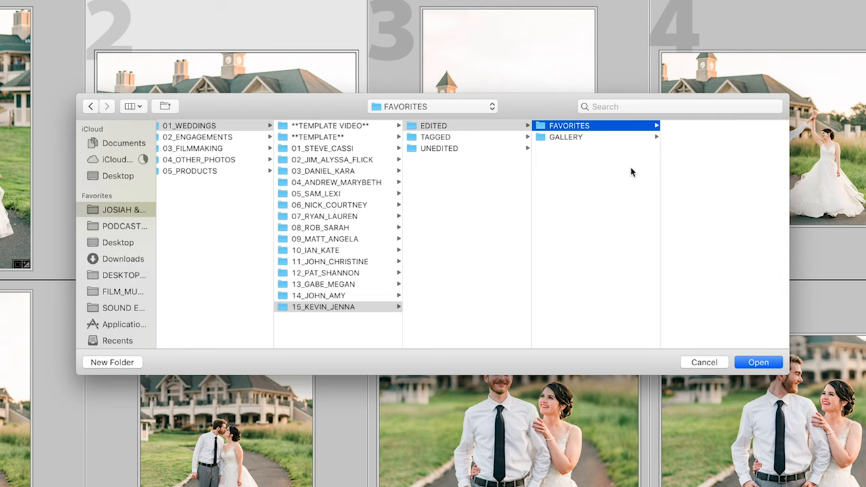
left_click(758, 362)
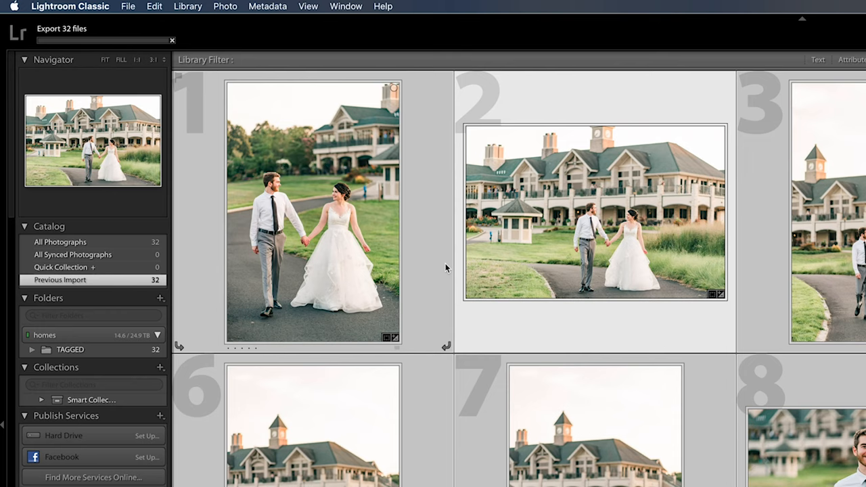